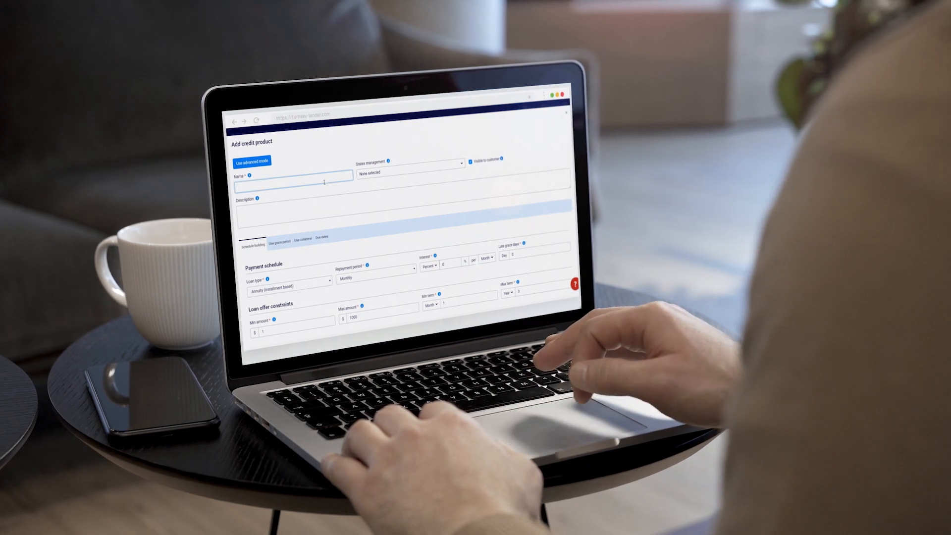
Check the enabled lending states under System > States management, then view the credit products list
type("New promo")
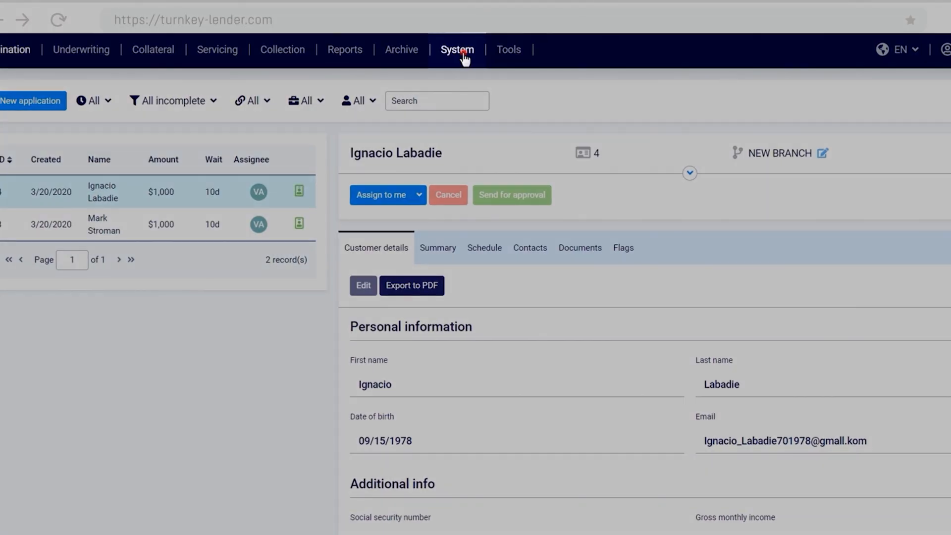
left_click(457, 49)
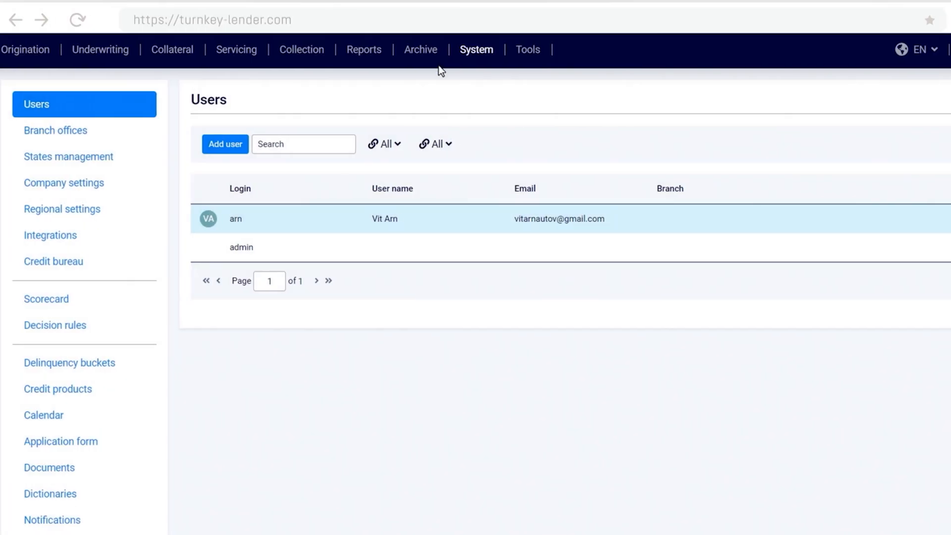
left_click(68, 157)
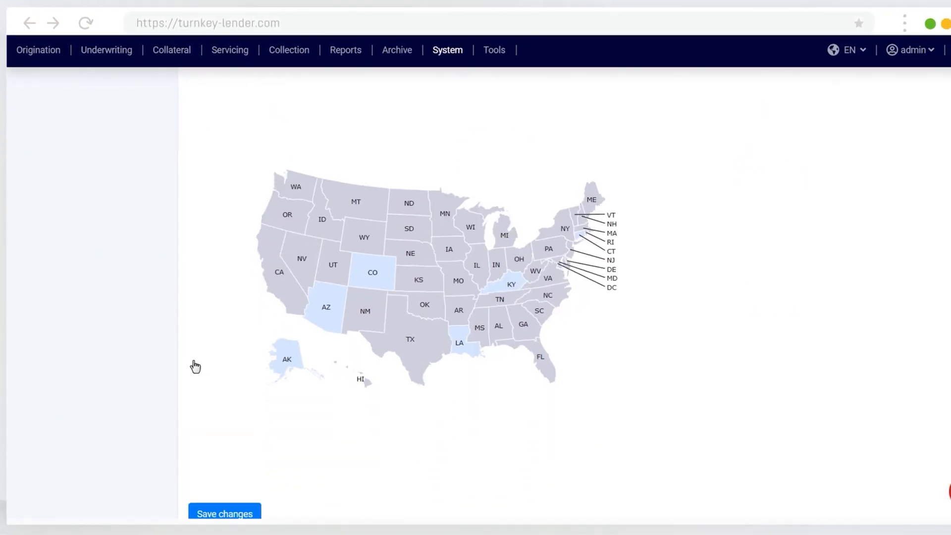
left_click(225, 527)
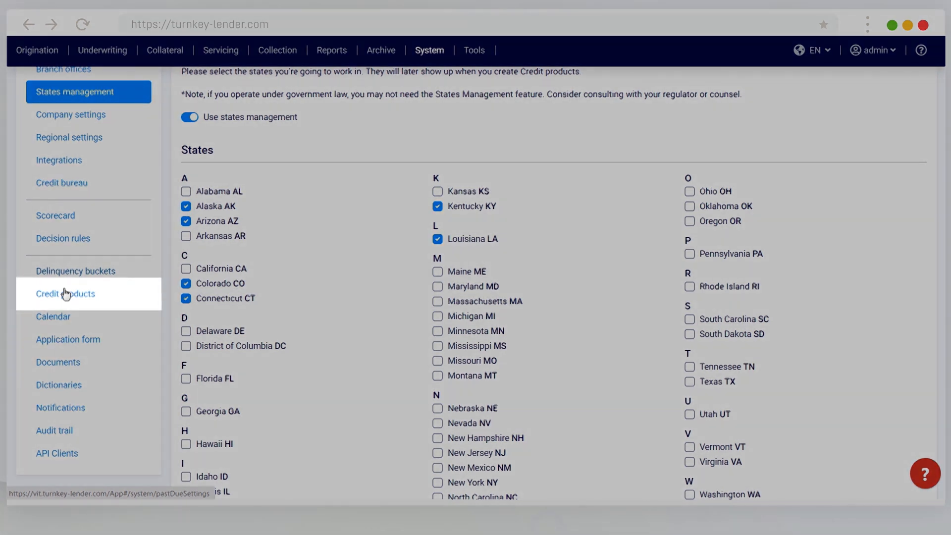
left_click(65, 293)
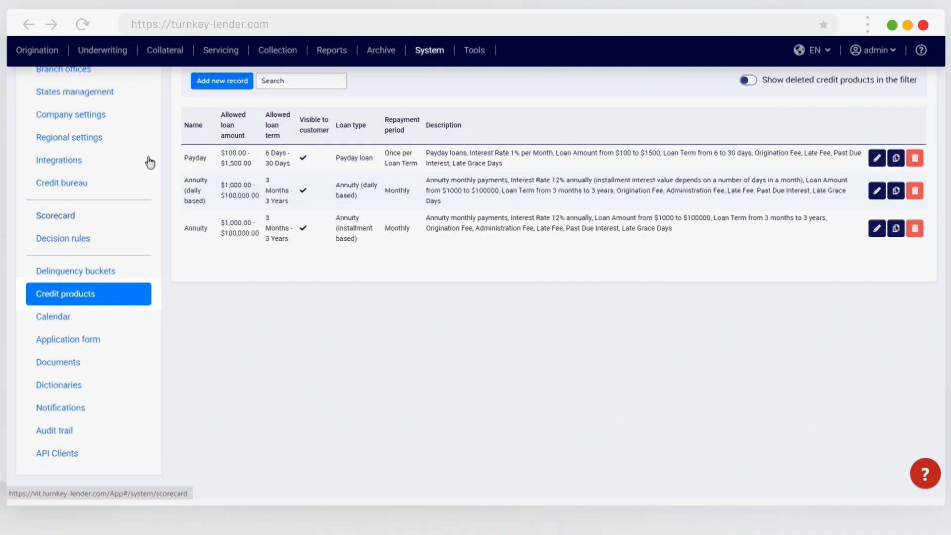
Open a blank Add credit product form from the Credit products list
left_click(202, 83)
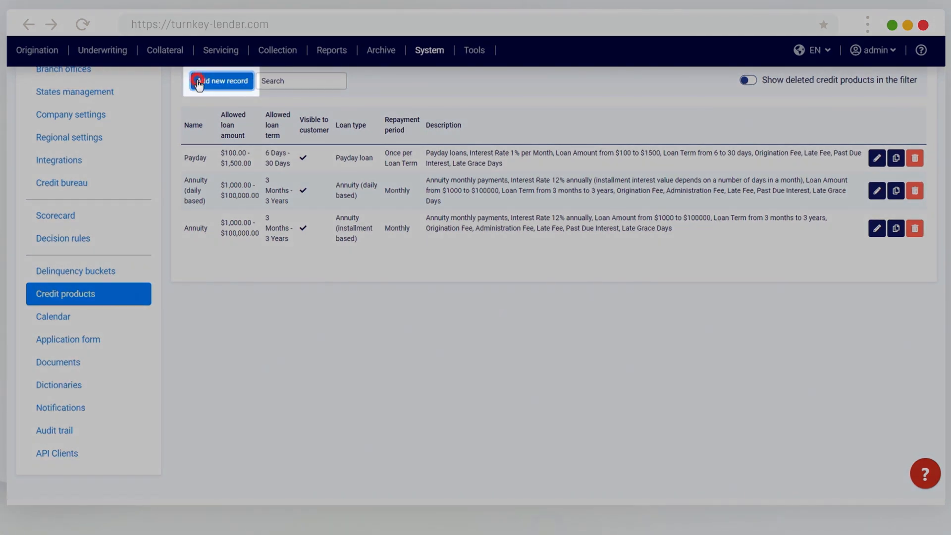
left_click(75, 92)
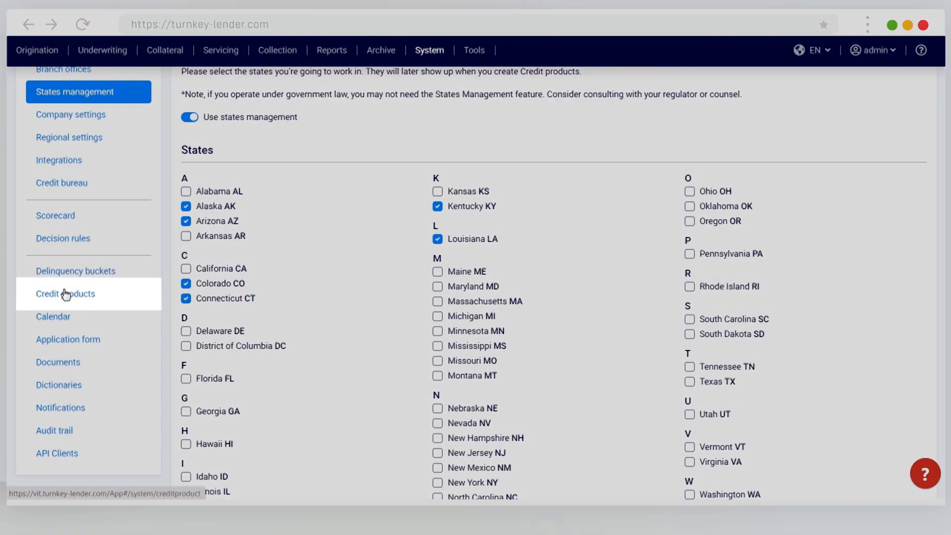
left_click(64, 294)
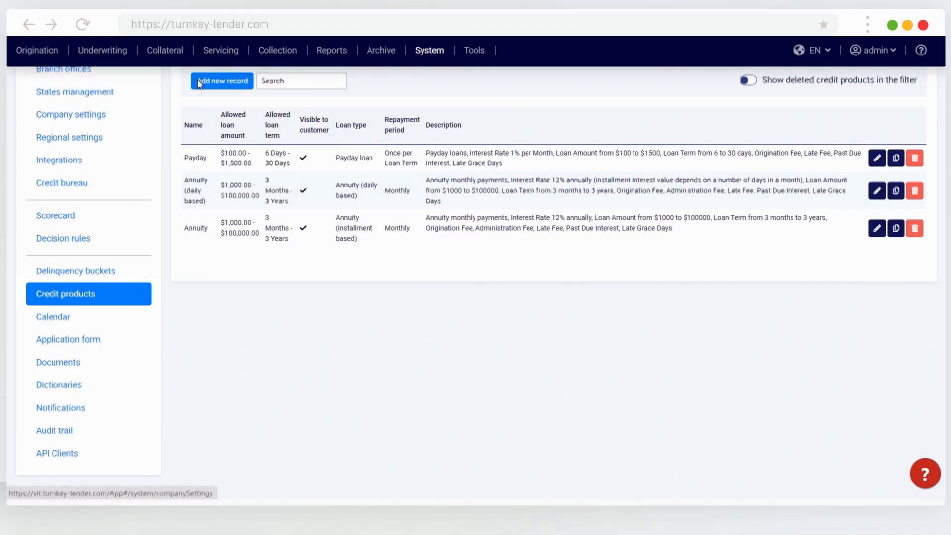
left_click(201, 82)
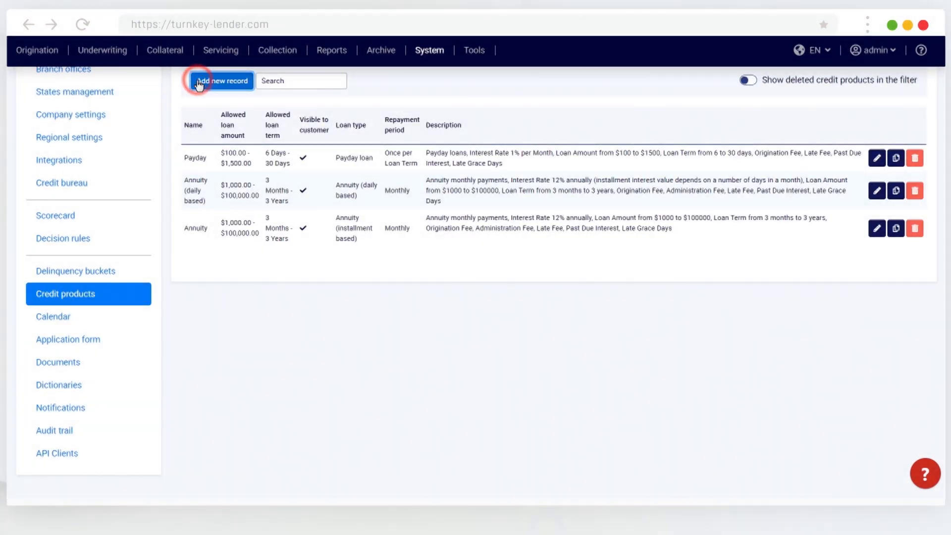
left_click(220, 81)
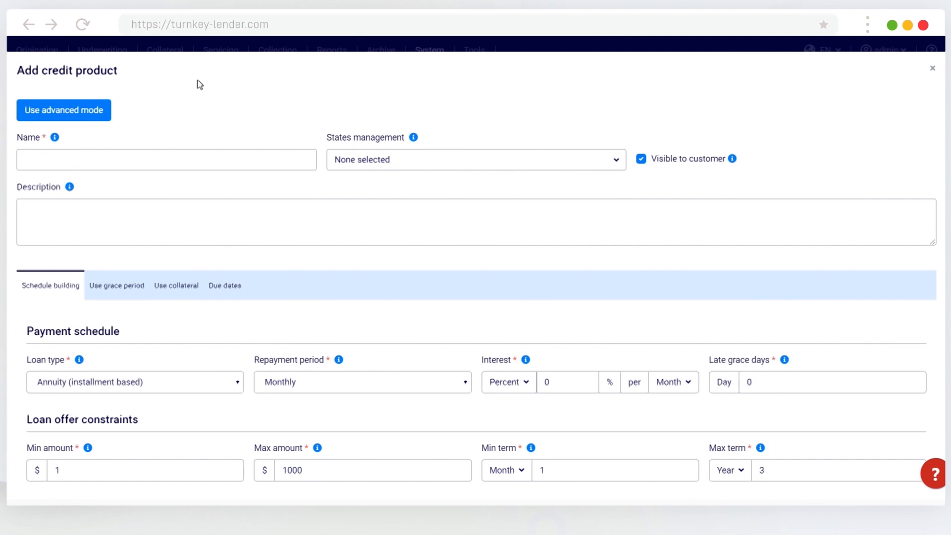
Name the product 'New promocode', select Arizona and Colorado, and untick Visible to customer
left_click(166, 160)
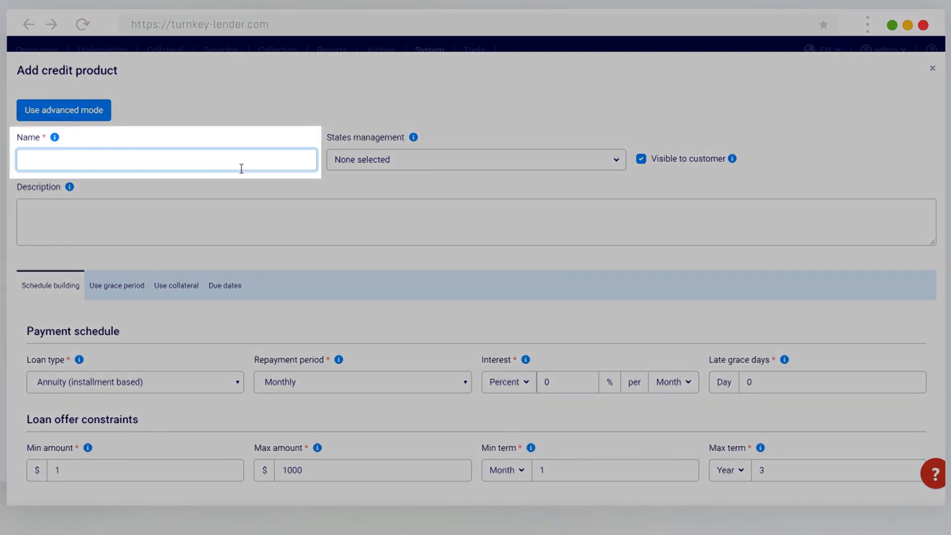
type("New promocode")
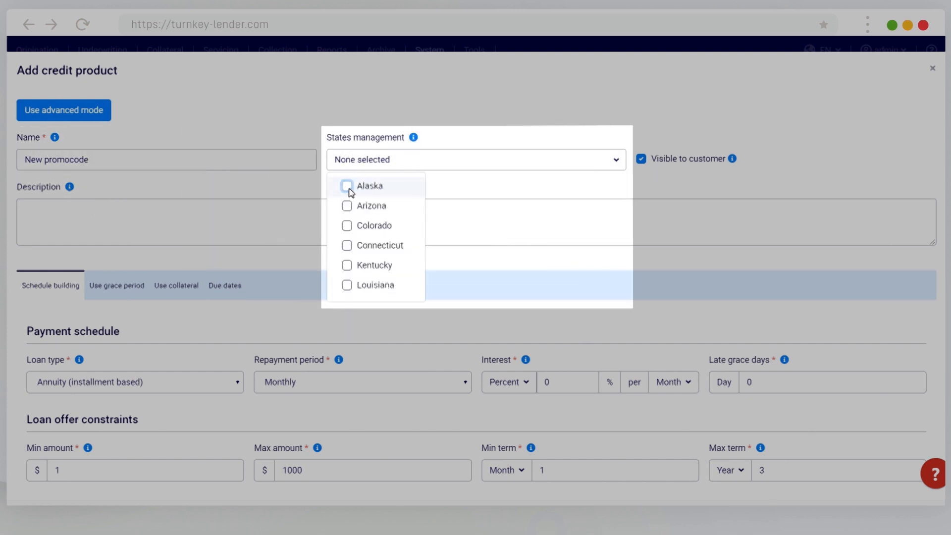
left_click(346, 206)
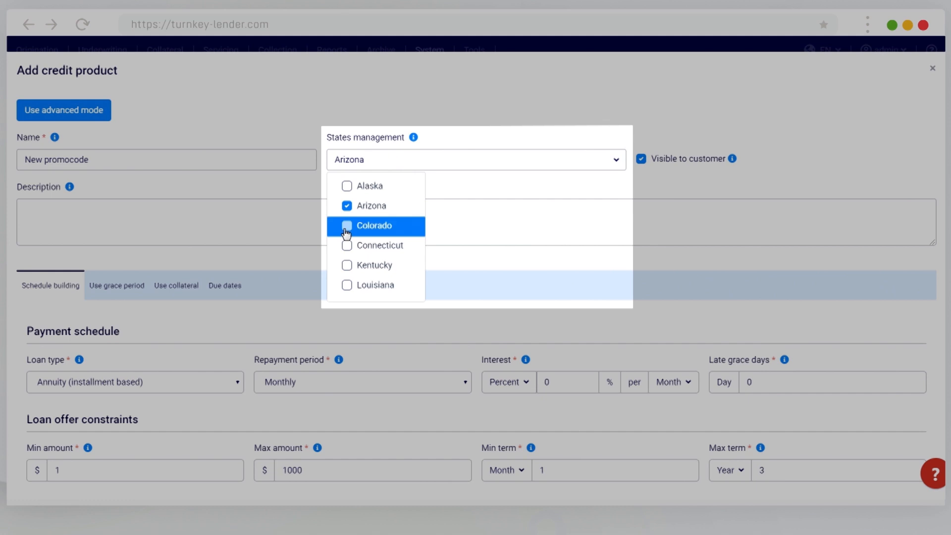
left_click(347, 226)
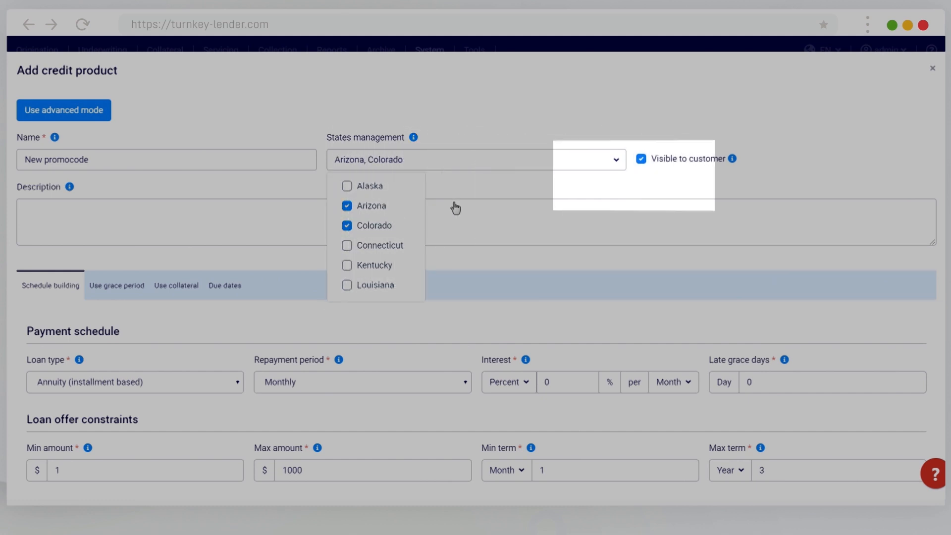
left_click(641, 159)
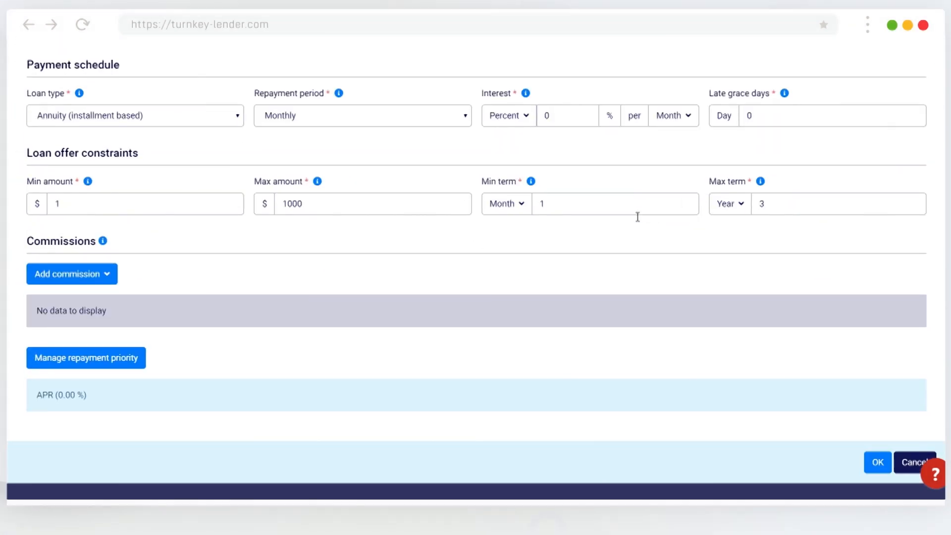
Confirm the 'New promocode' product form with OK to save it
left_click(878, 463)
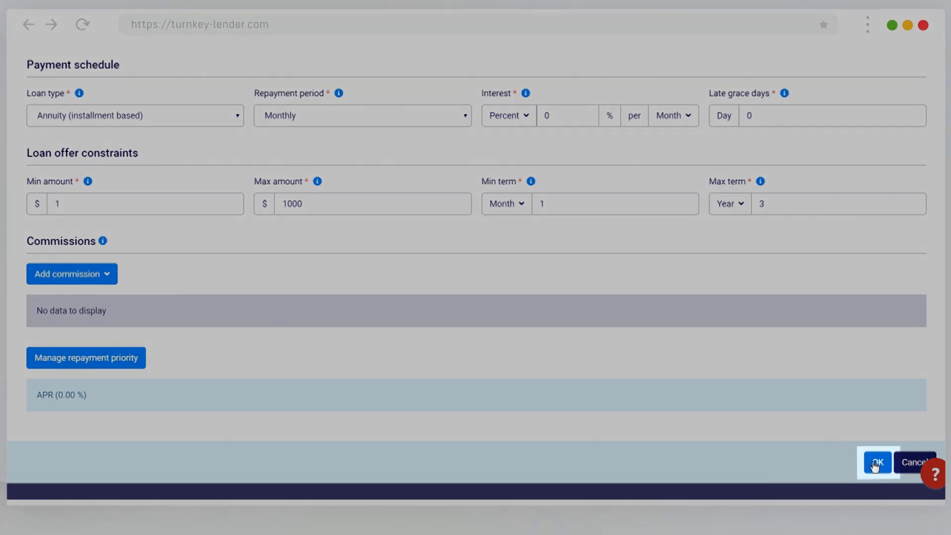
left_click(877, 462)
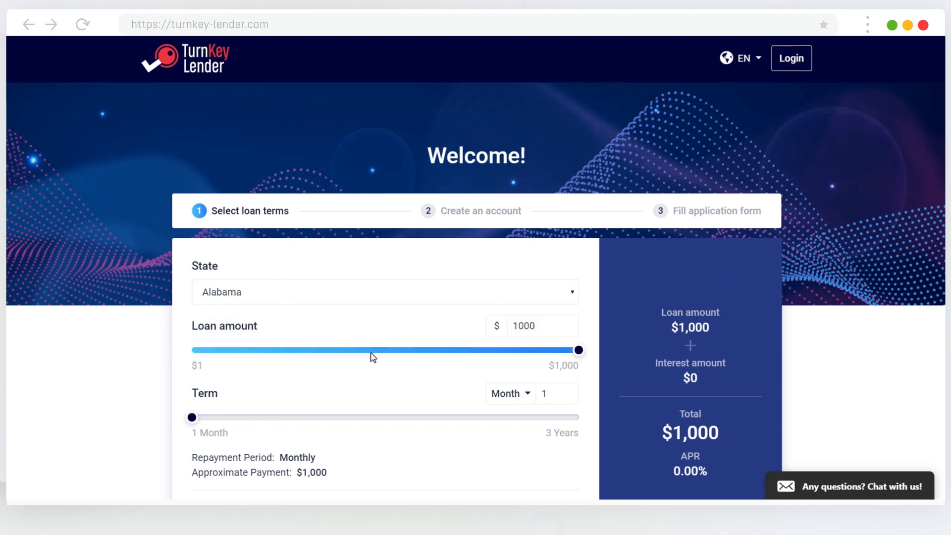
Request a $501, 17-month loan, confirm promo code 'New promocode', and apply
left_click_drag(578, 350, 386, 350)
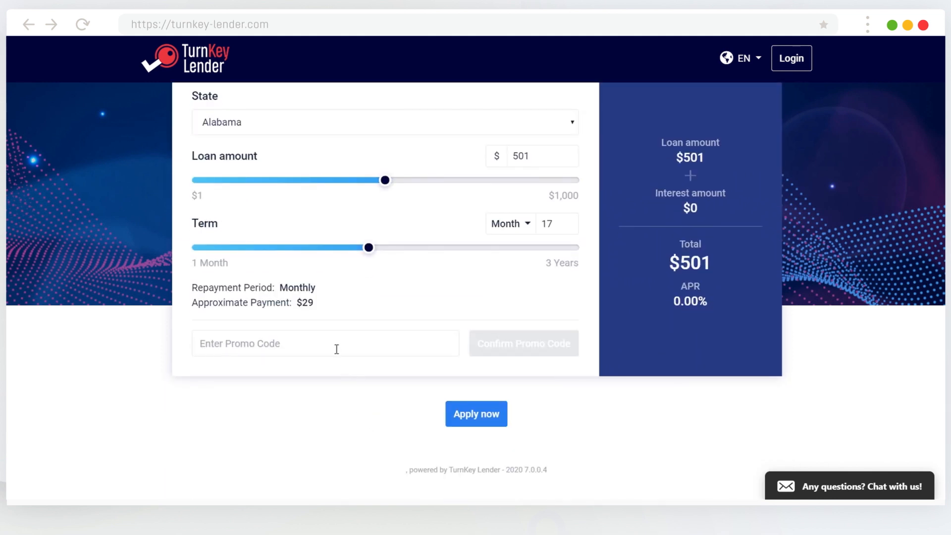
type("New promocode")
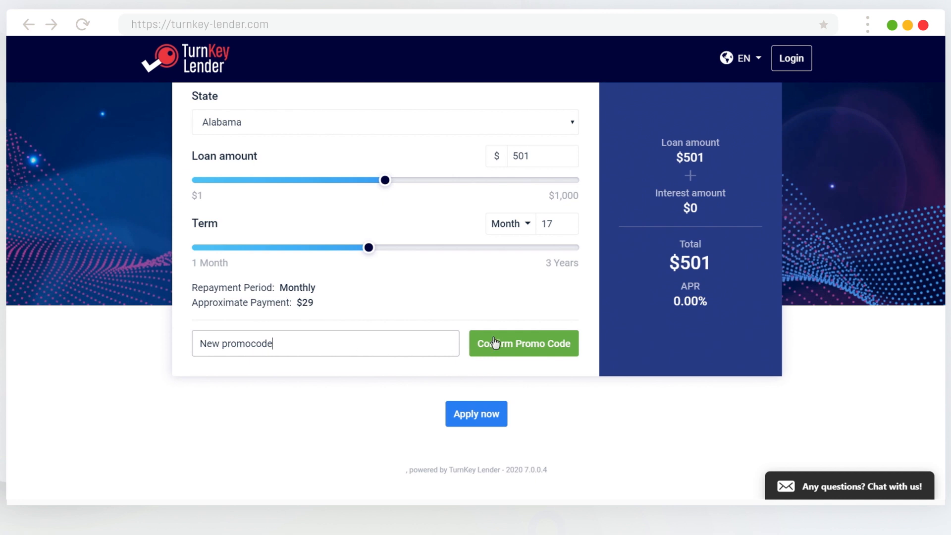
left_click(524, 343)
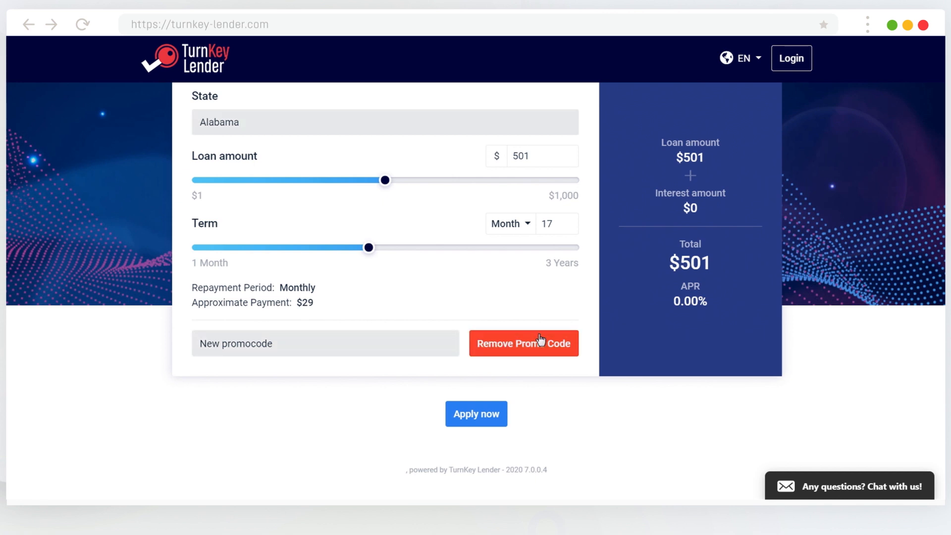
left_click(477, 413)
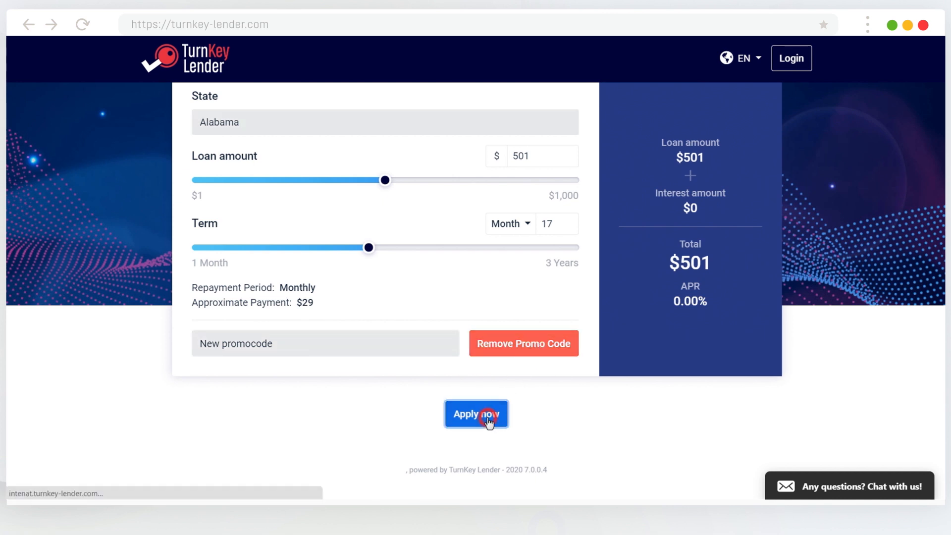
left_click(477, 414)
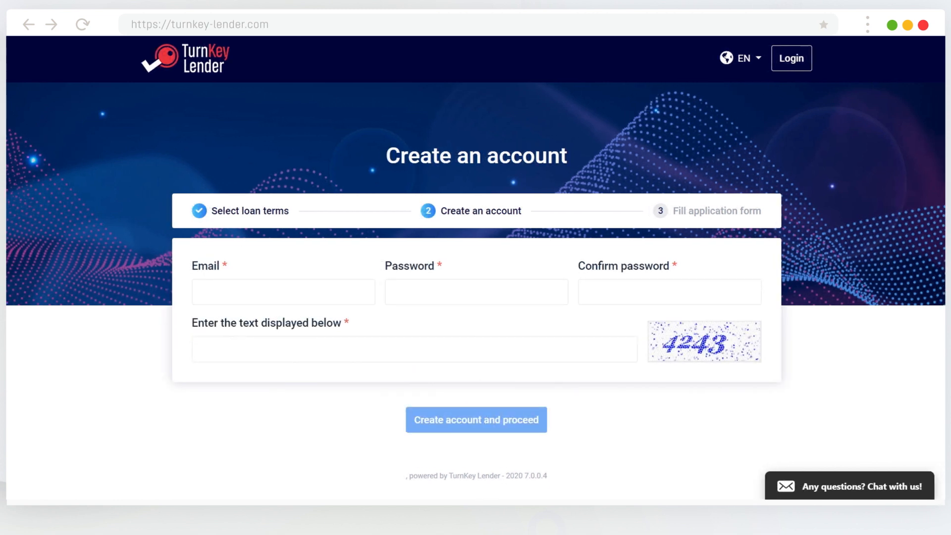